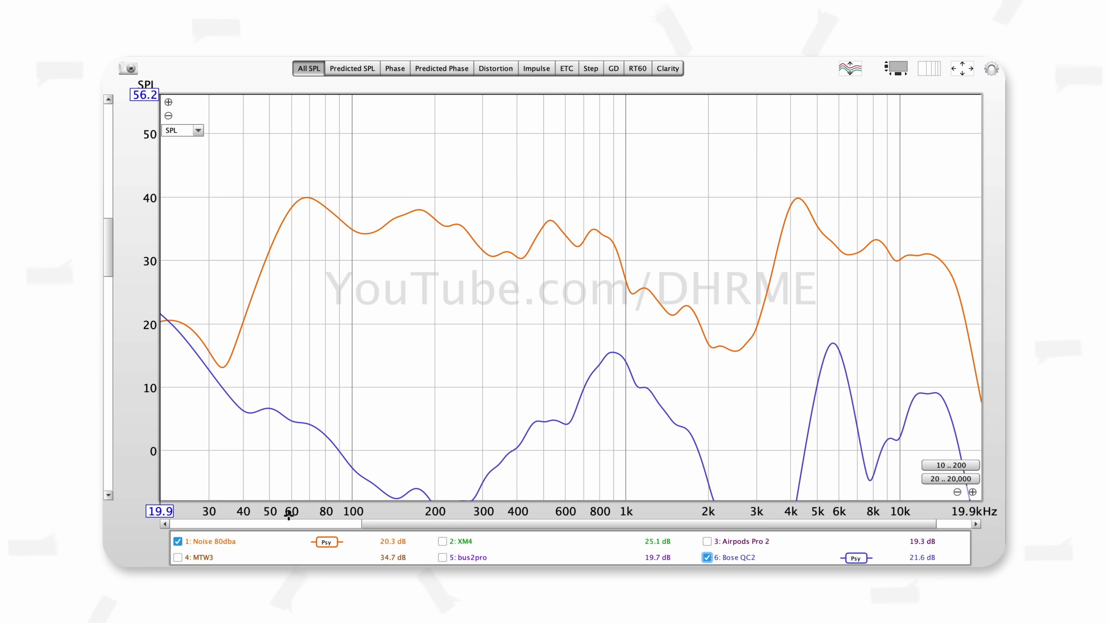
# Enable the XM4, Airpods Pro 2 and bus2pro curves in the SPL legend alongside noise and Bose QC2.
pyautogui.click(727, 558)
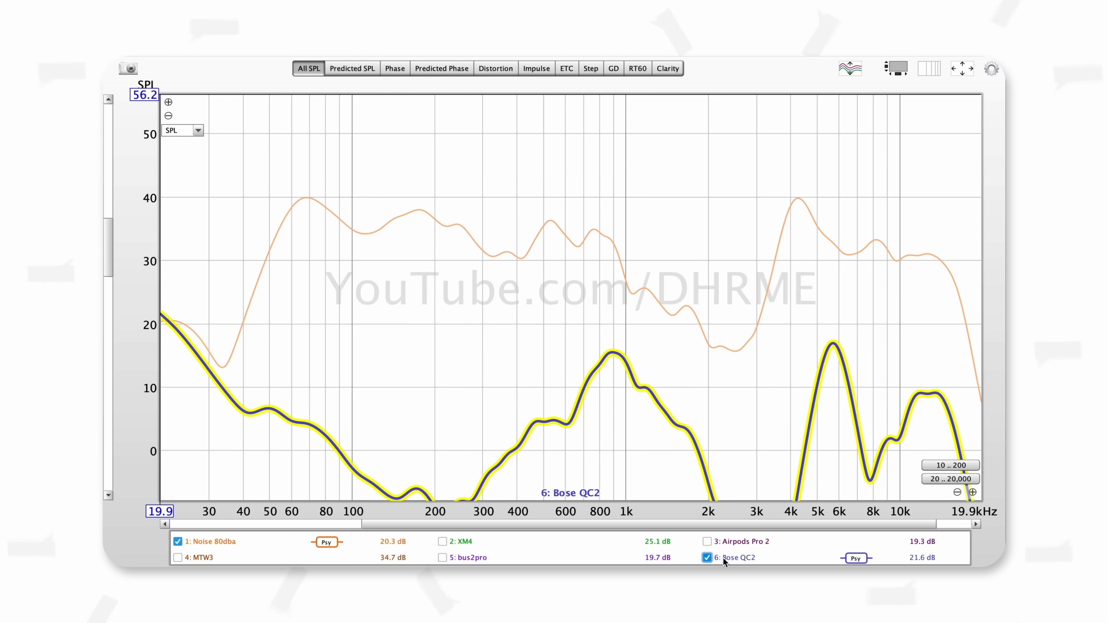
pyautogui.click(707, 542)
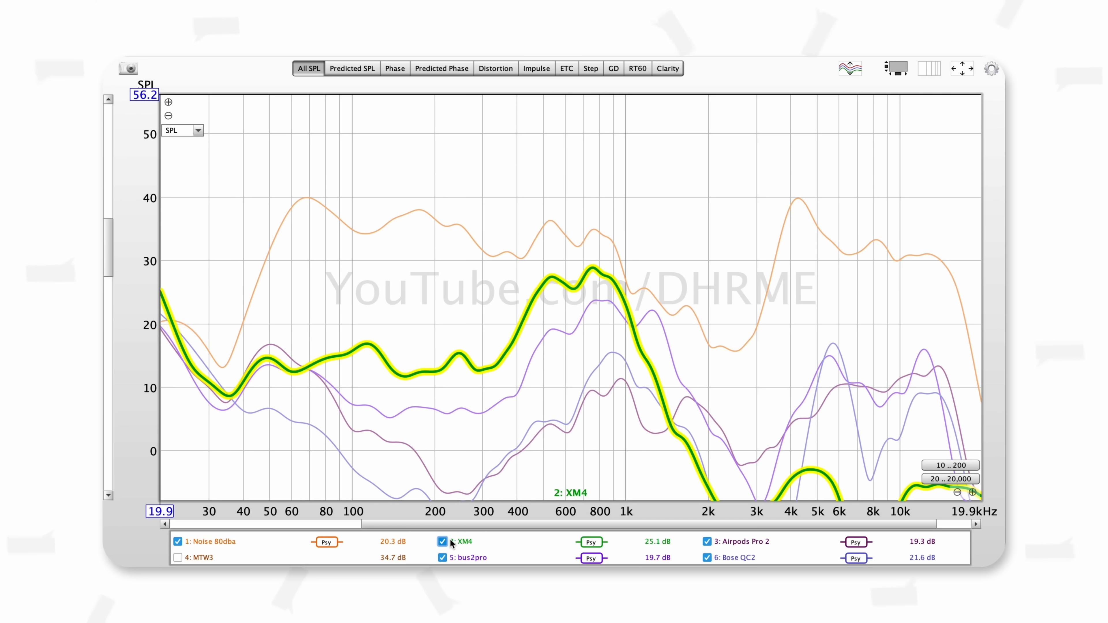
# Enable the MTW3 curve so all six measurements show on one graph.
pyautogui.click(462, 558)
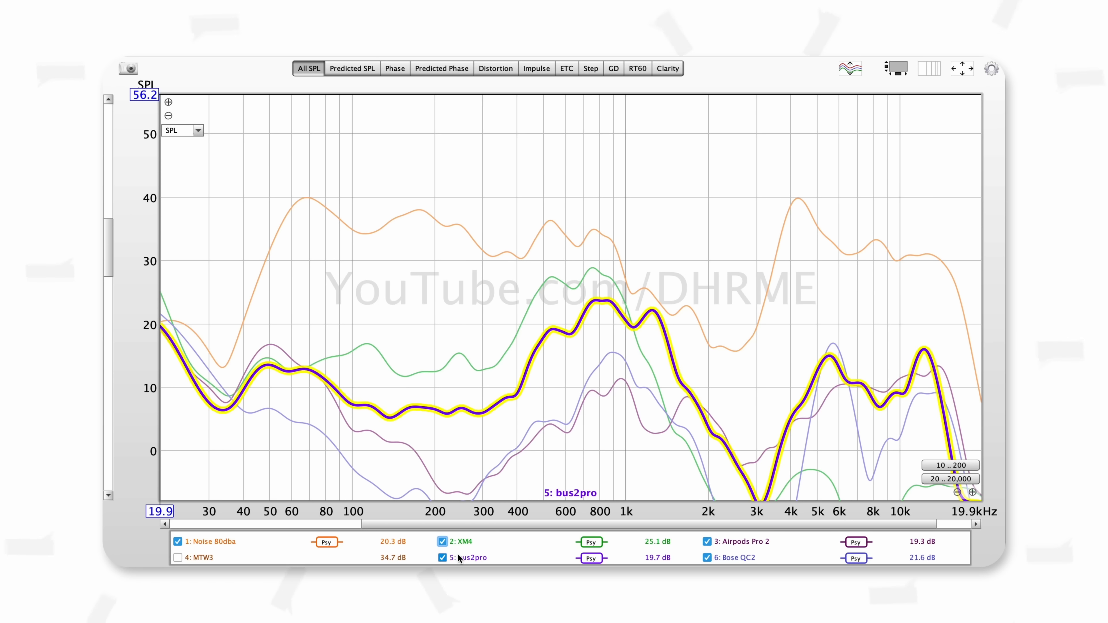
pyautogui.click(211, 542)
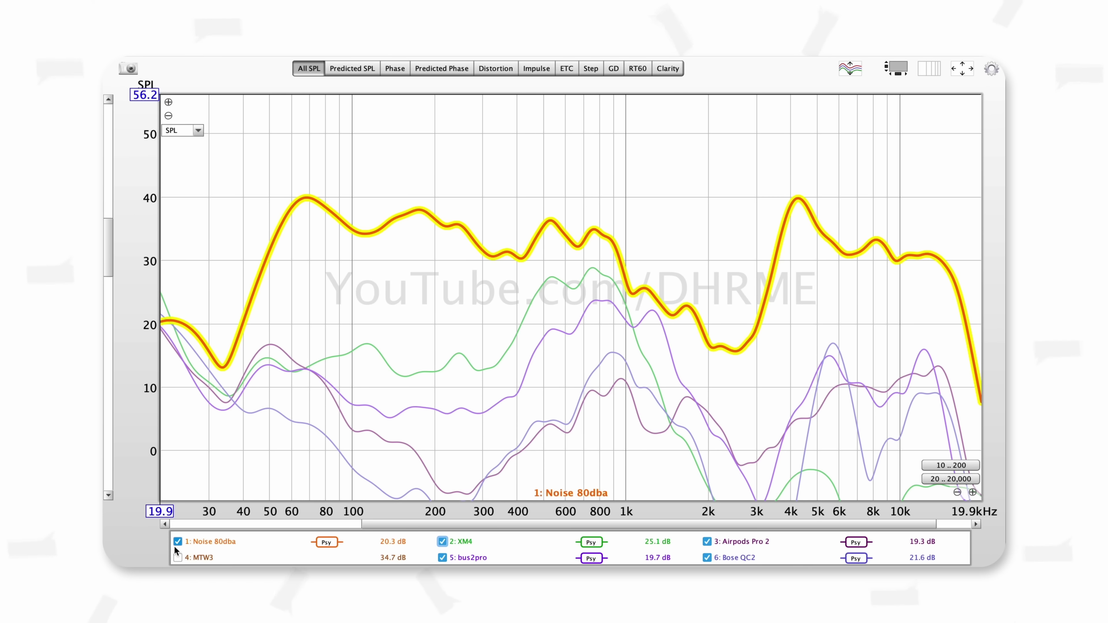
pyautogui.click(178, 557)
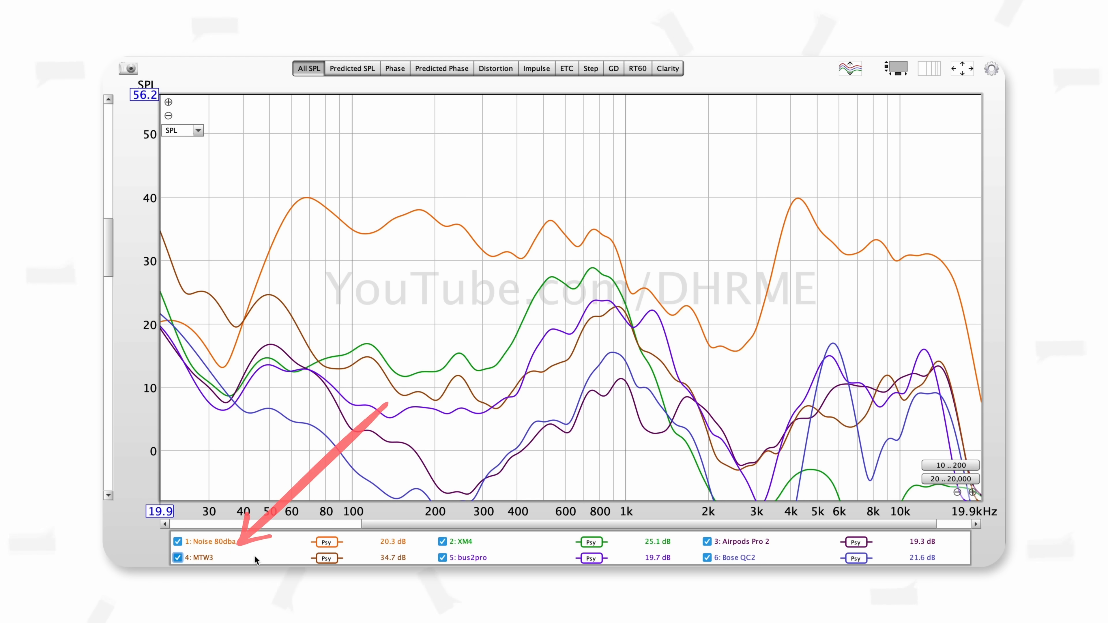